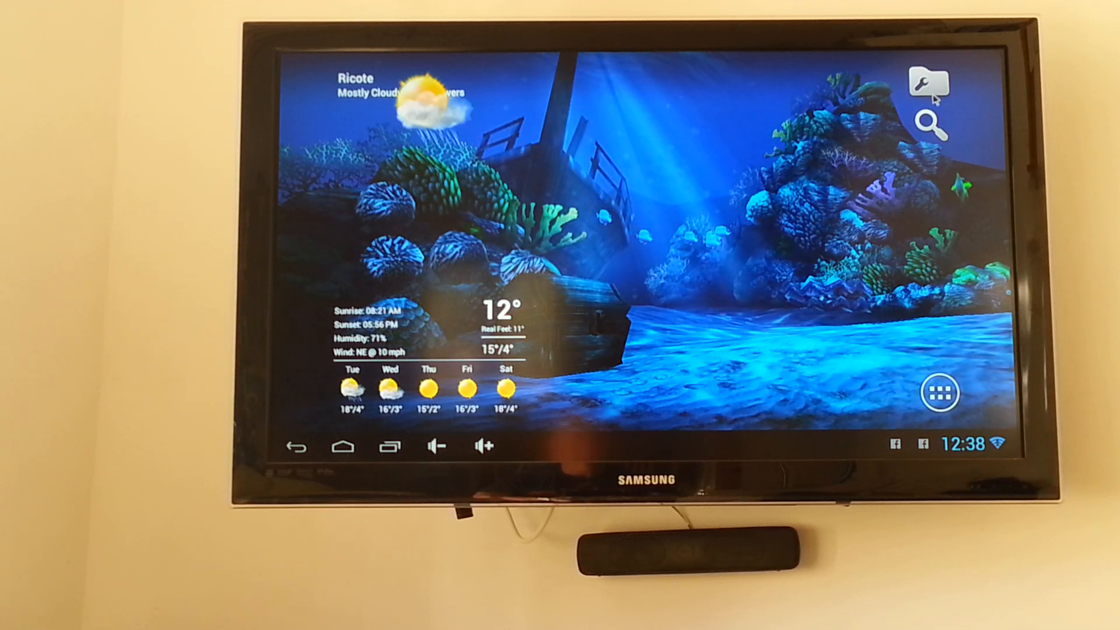
Check the toolbox's memory and battery overview, then return to the home screen.
{"action": "left_click", "coordinate": [929, 82]}
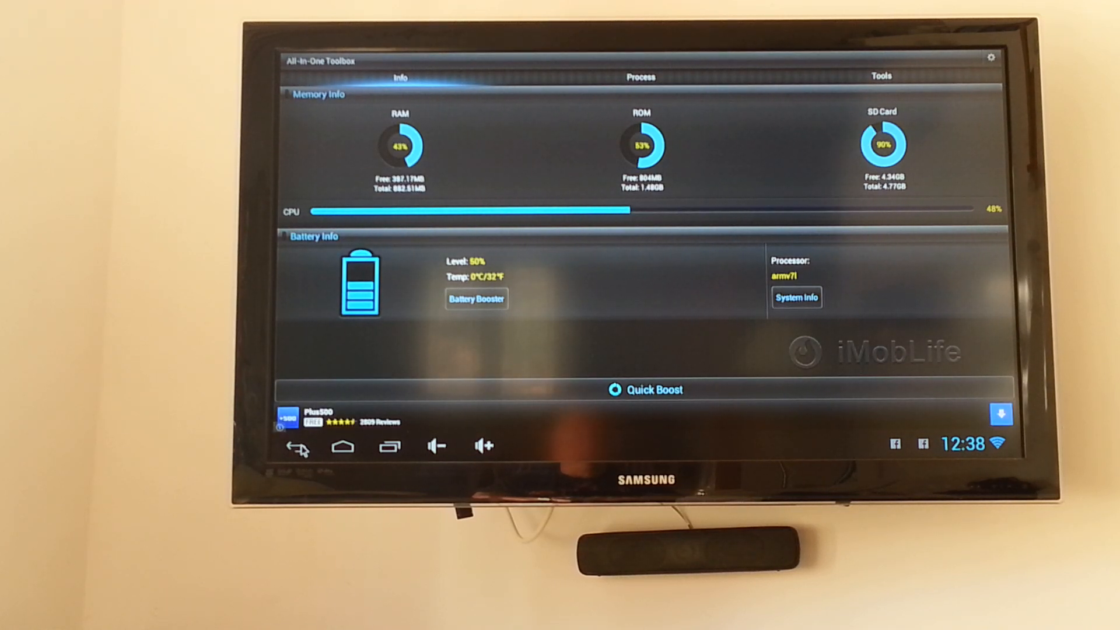
{"action": "left_click", "coordinate": [295, 446]}
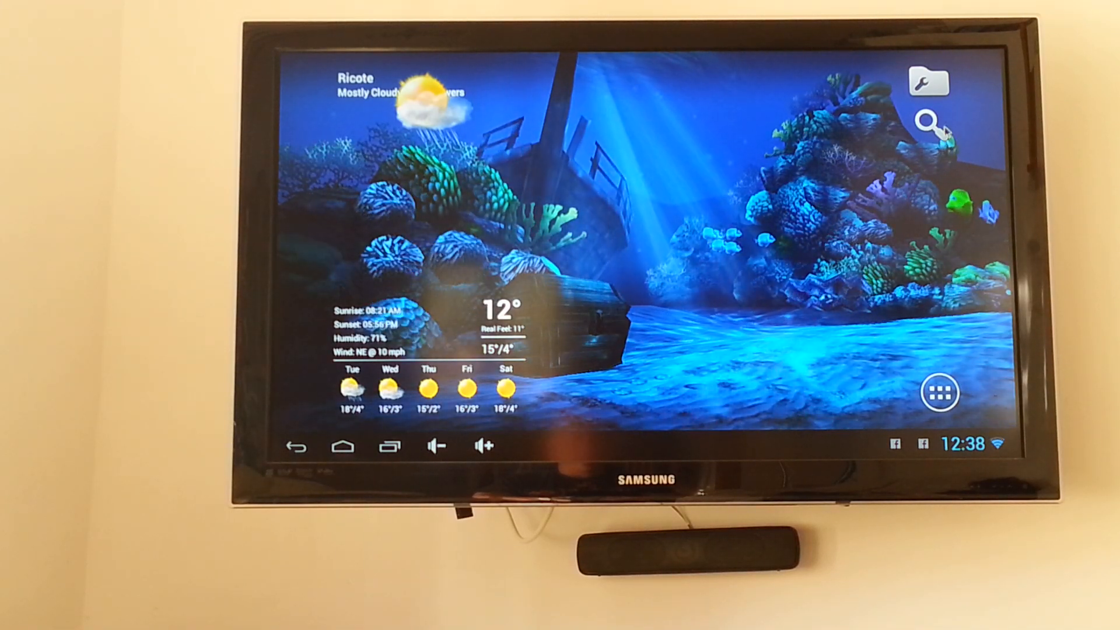
{"action": "left_click", "coordinate": [927, 118]}
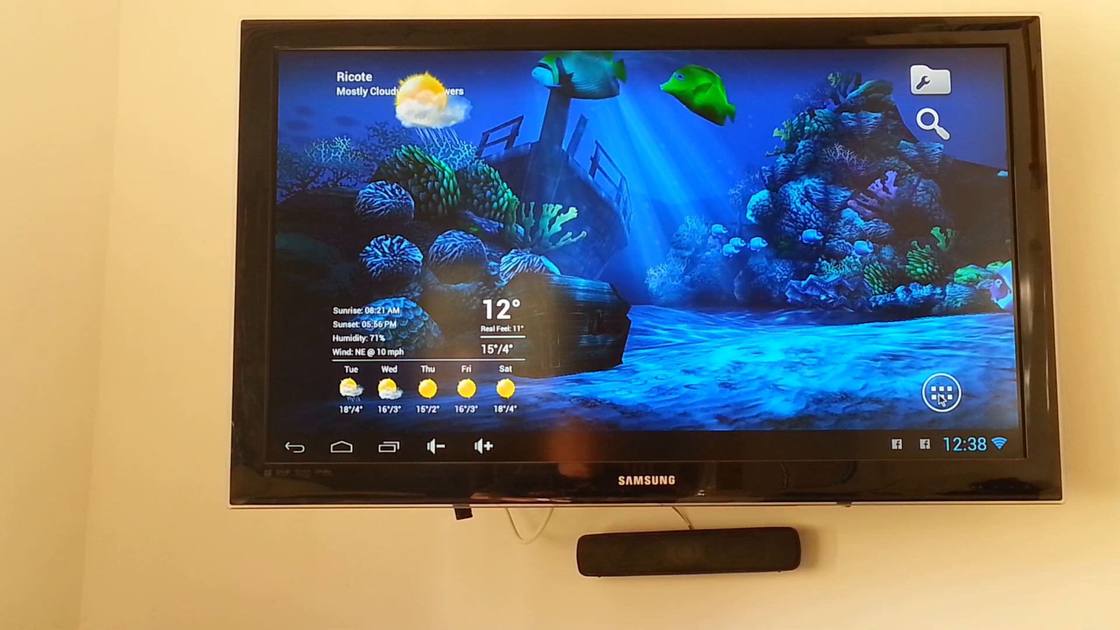
Browse the full list of installed apps, return home and move to the second screen of tiles.
{"action": "left_click", "coordinate": [940, 392]}
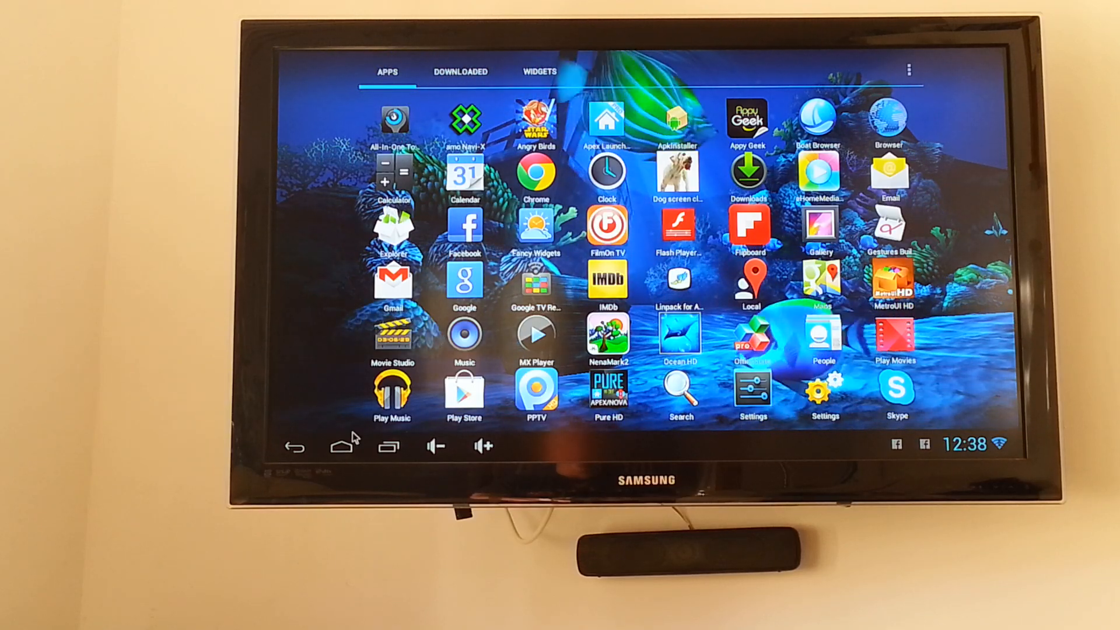
{"action": "left_click", "coordinate": [341, 445]}
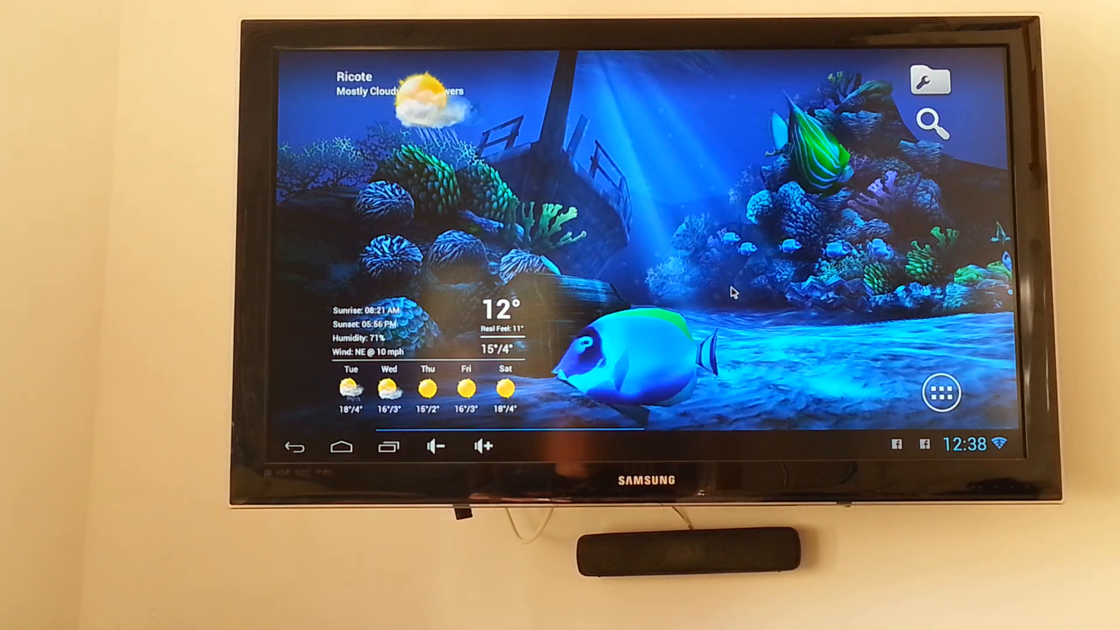
{"action": "left_click", "coordinate": [941, 393]}
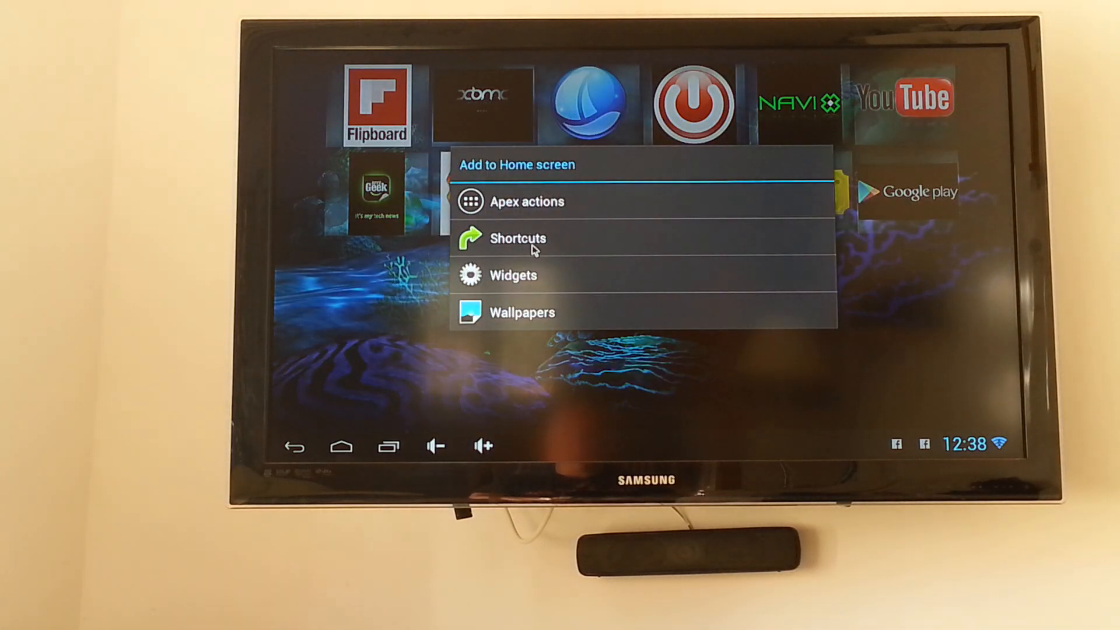
{"action": "mouse_move", "coordinate": [512, 275]}
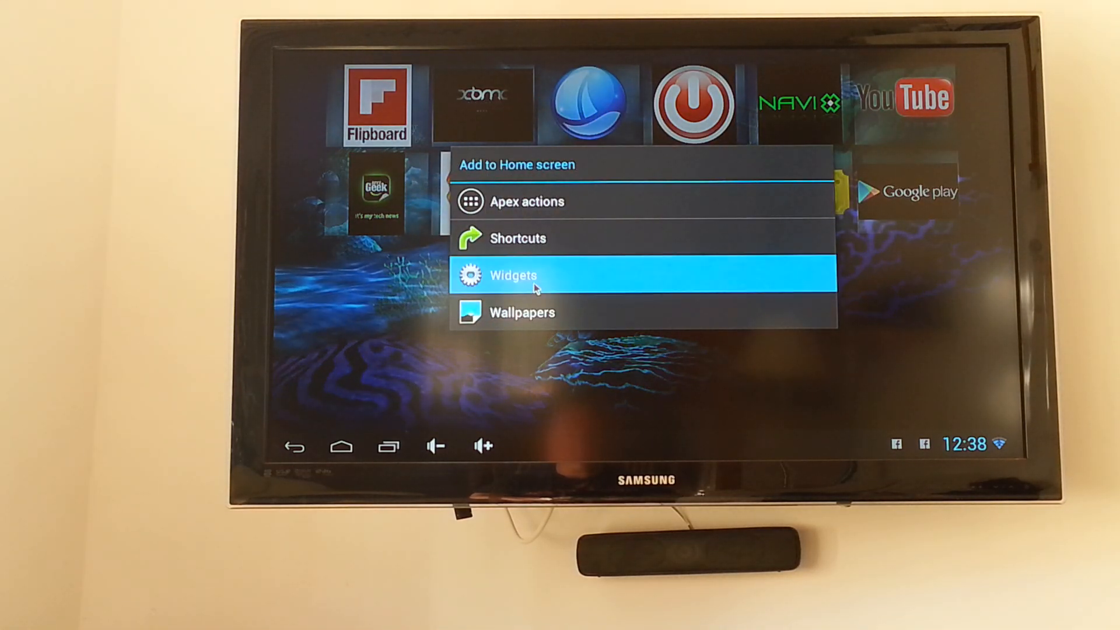
Scroll the Choose widget list down past the Facebook, Fancy Widgets and MetroUI HD entries.
{"action": "left_click", "coordinate": [512, 275]}
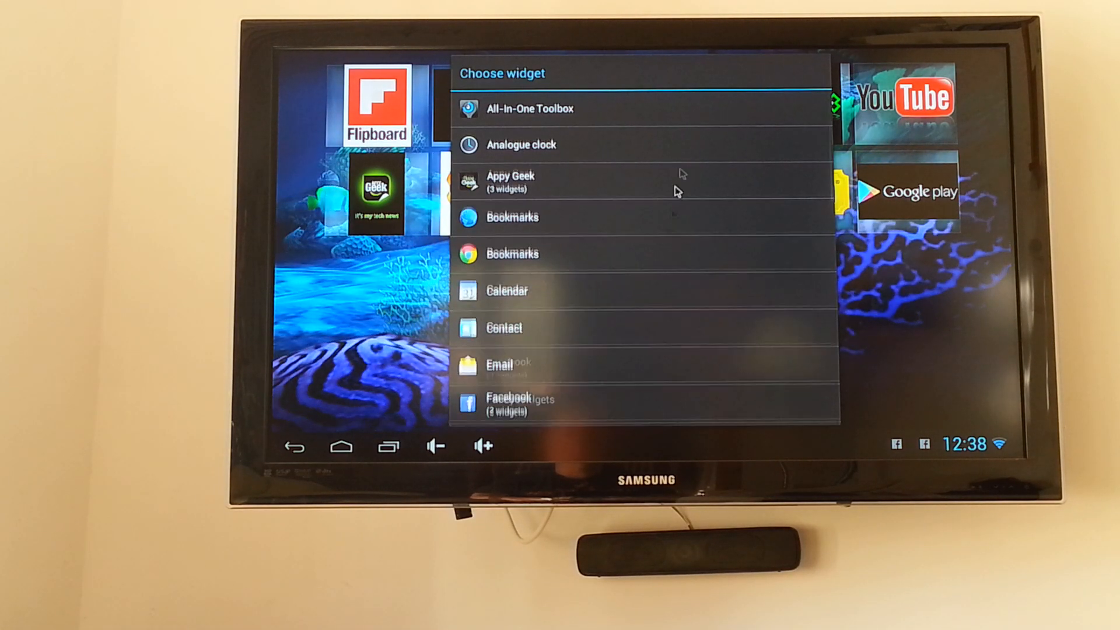
{"action": "scroll", "scroll_direction": "down", "scroll_amount": 3}
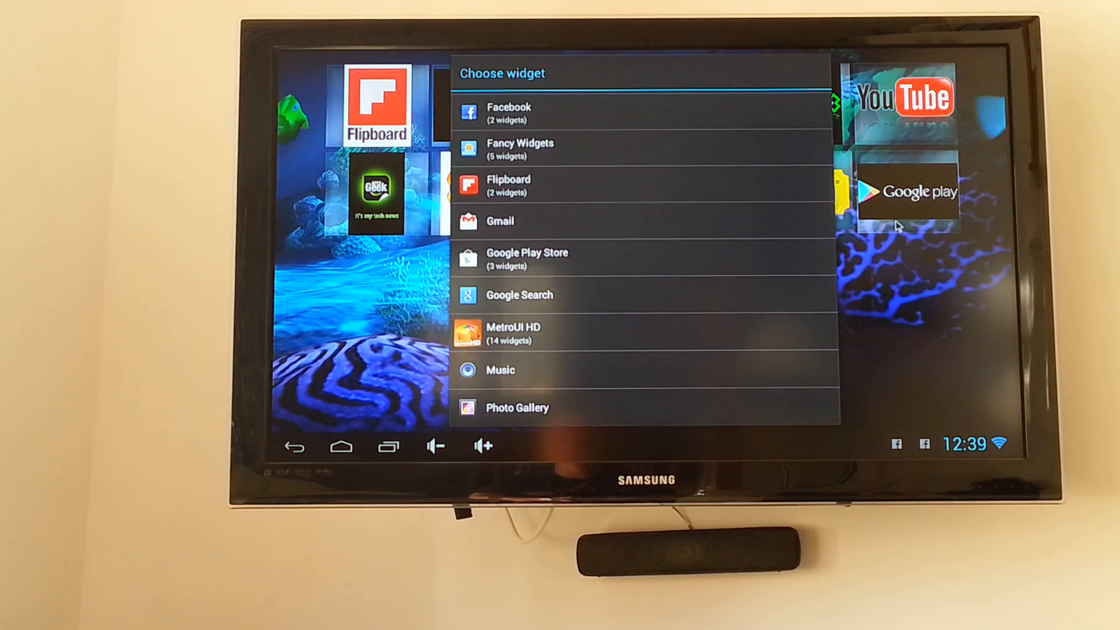
{"action": "mouse_move", "coordinate": [875, 300]}
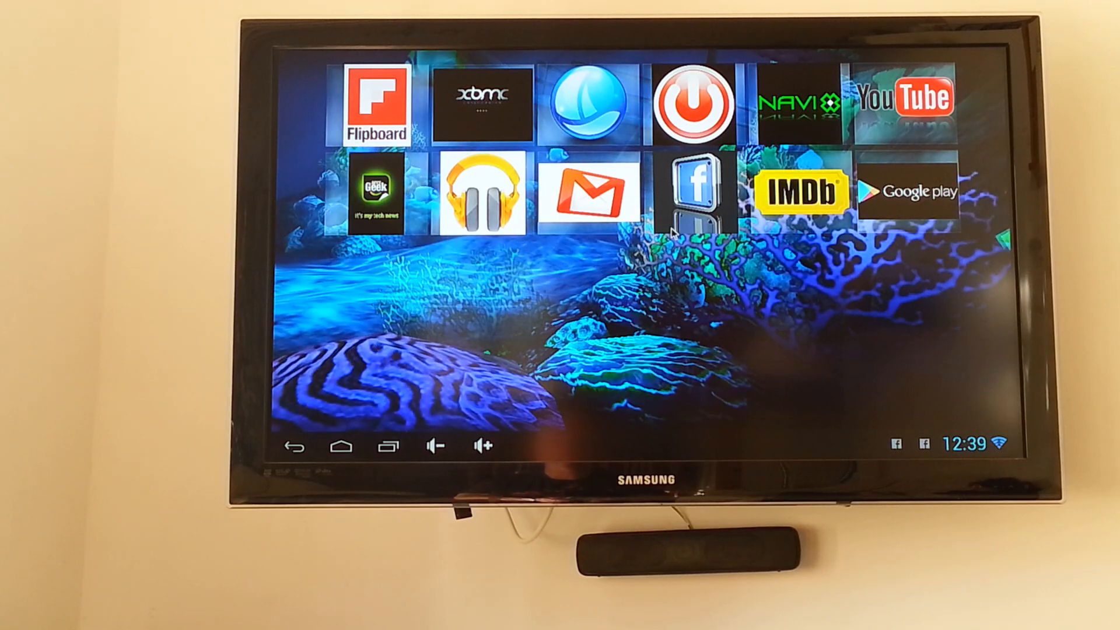
{"action": "left_click", "coordinate": [799, 195]}
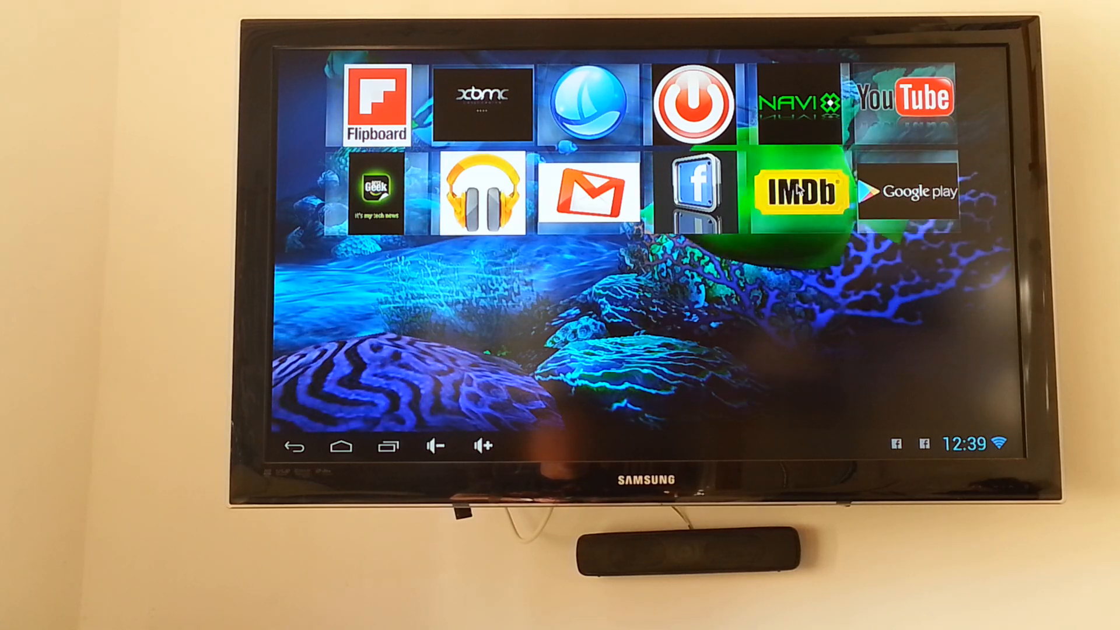
{"action": "left_click", "coordinate": [800, 195]}
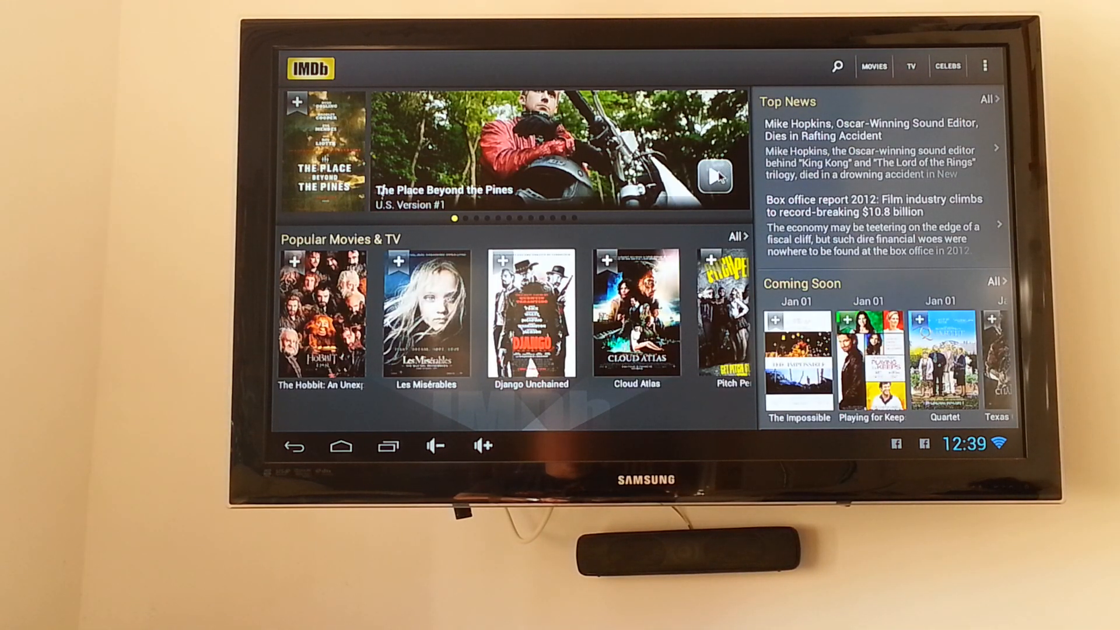
{"action": "left_click", "coordinate": [711, 177]}
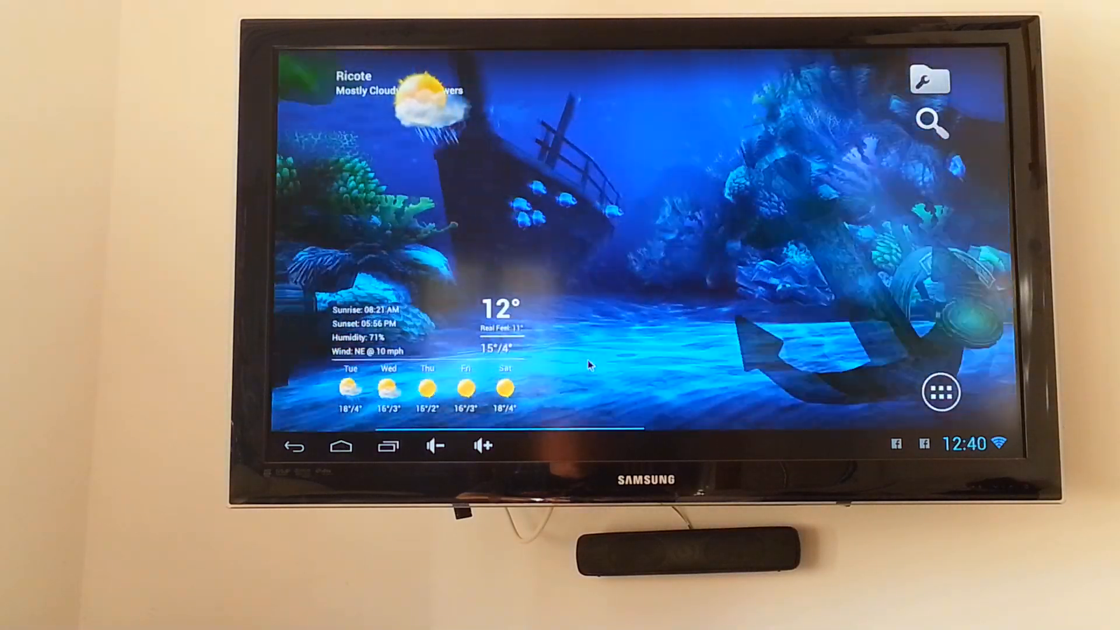
{"action": "left_click", "coordinate": [941, 393]}
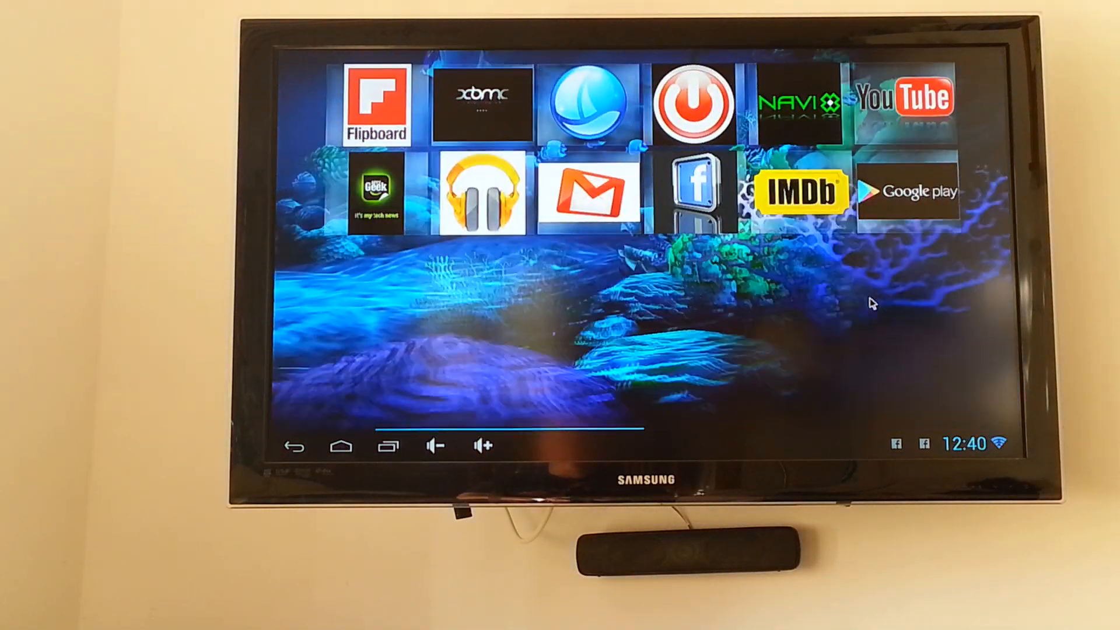